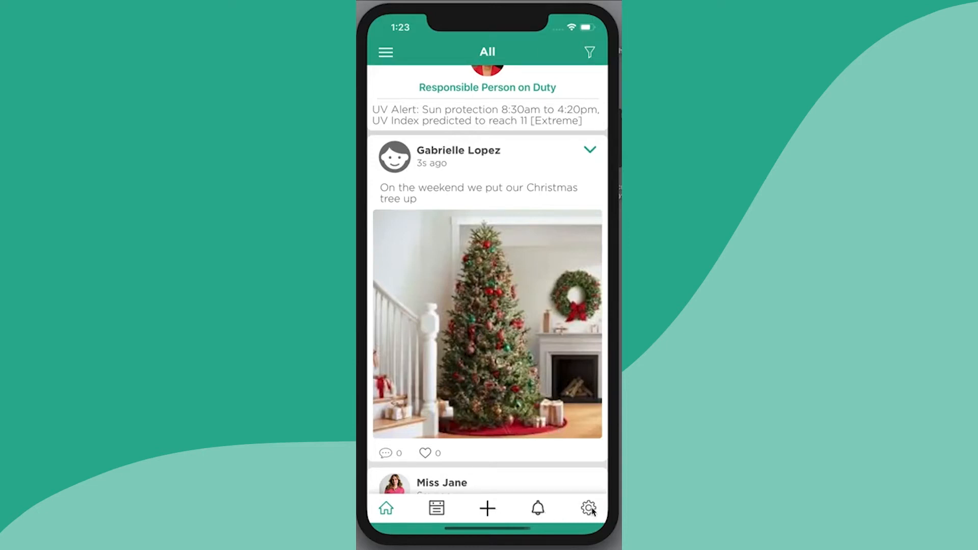
Switch to the Settings screen and scroll through its account options list.
left_click(587, 508)
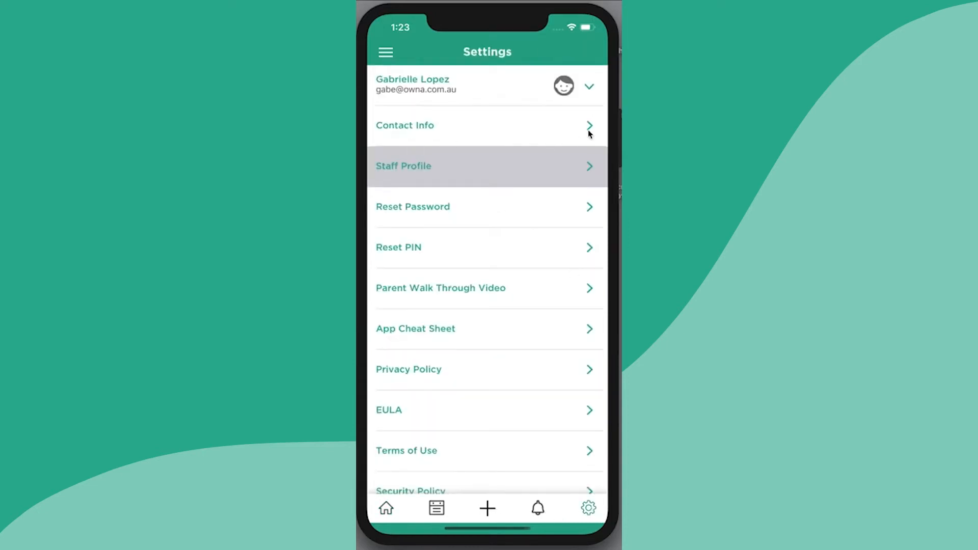
mouse_move(533, 285)
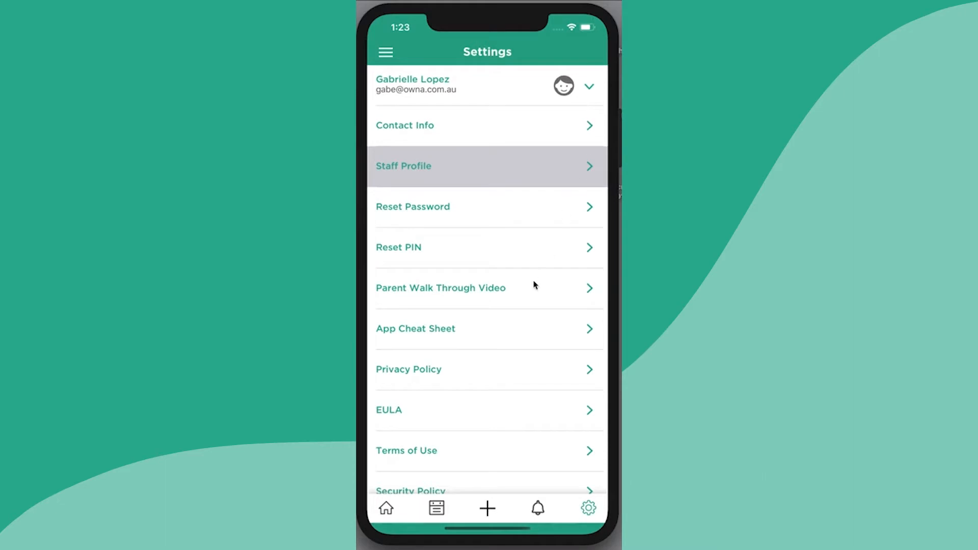
scroll("down", 3)
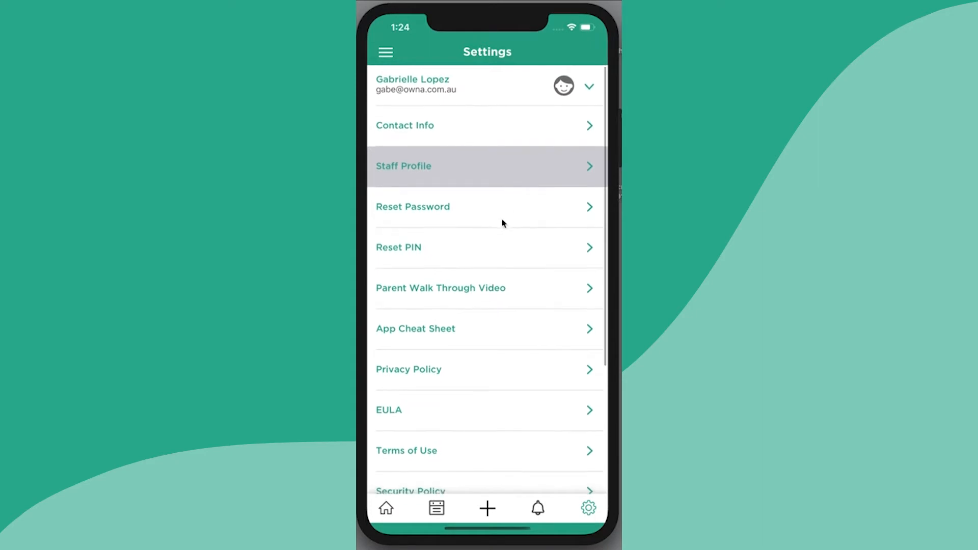
mouse_move(453, 168)
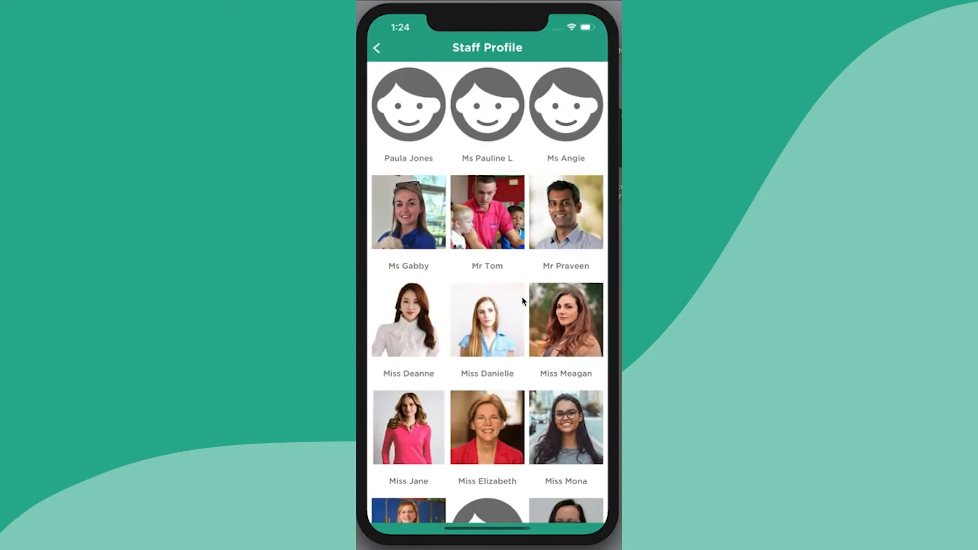
left_click(487, 319)
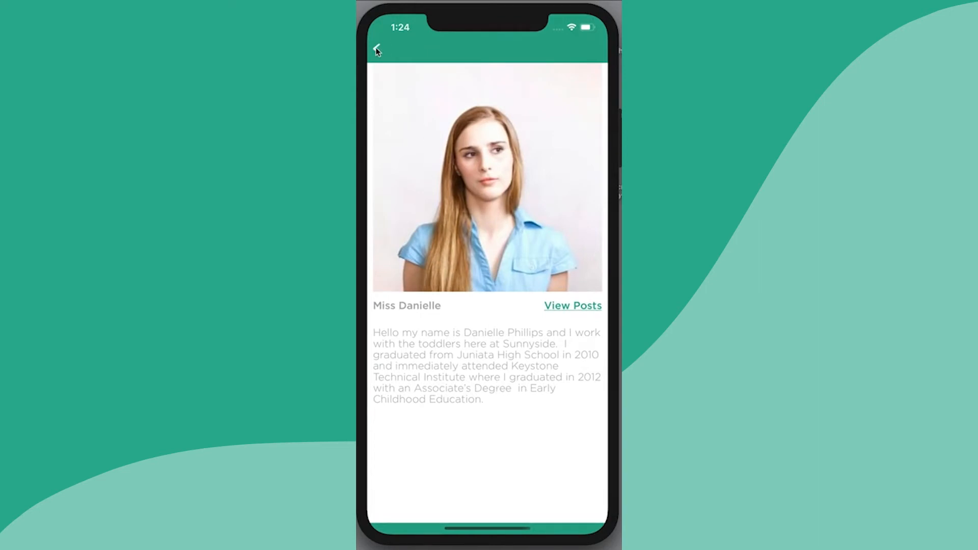
left_click(377, 48)
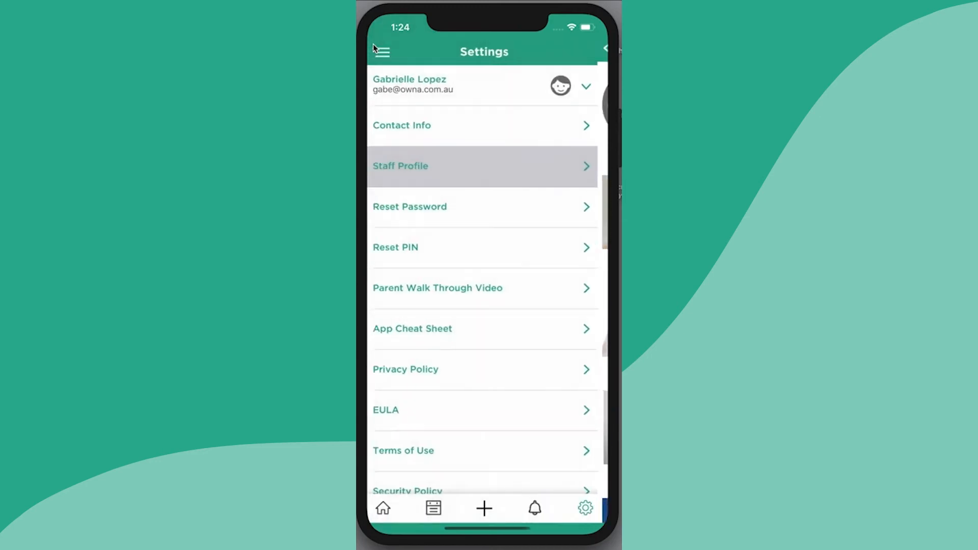
left_click(483, 125)
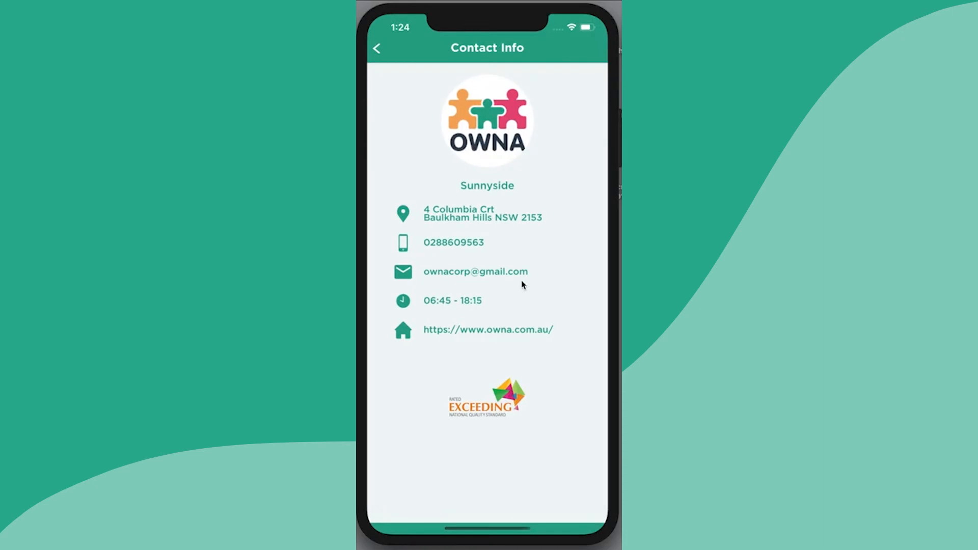
mouse_move(522, 205)
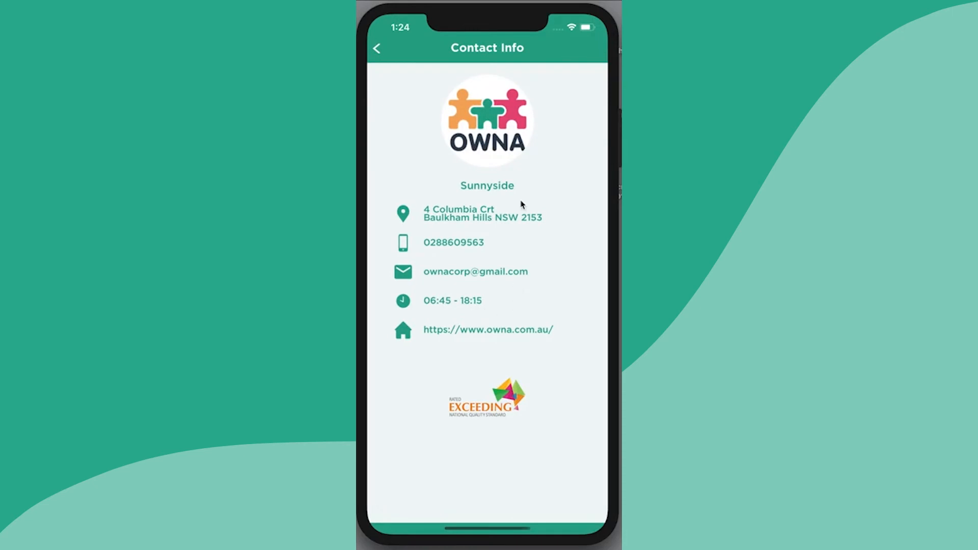
left_click(377, 47)
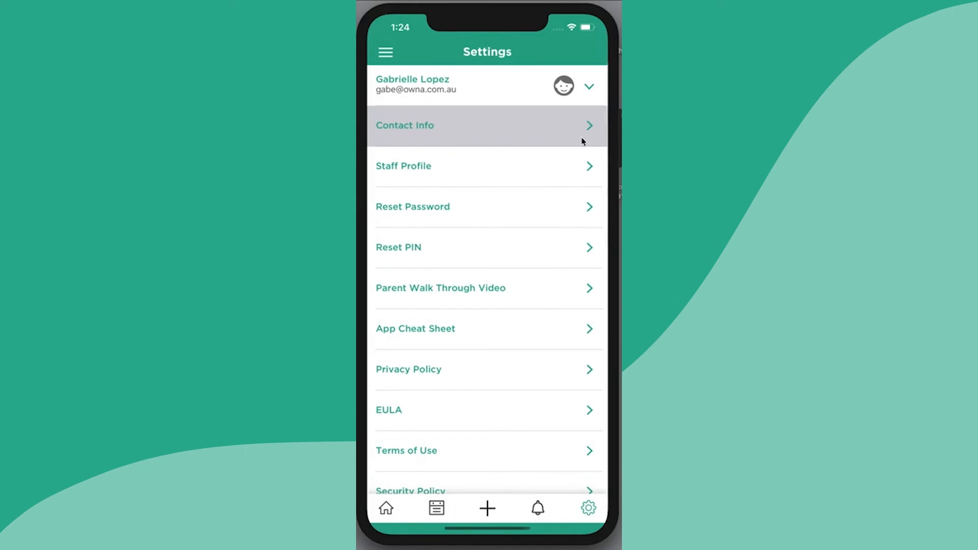
mouse_move(359, 60)
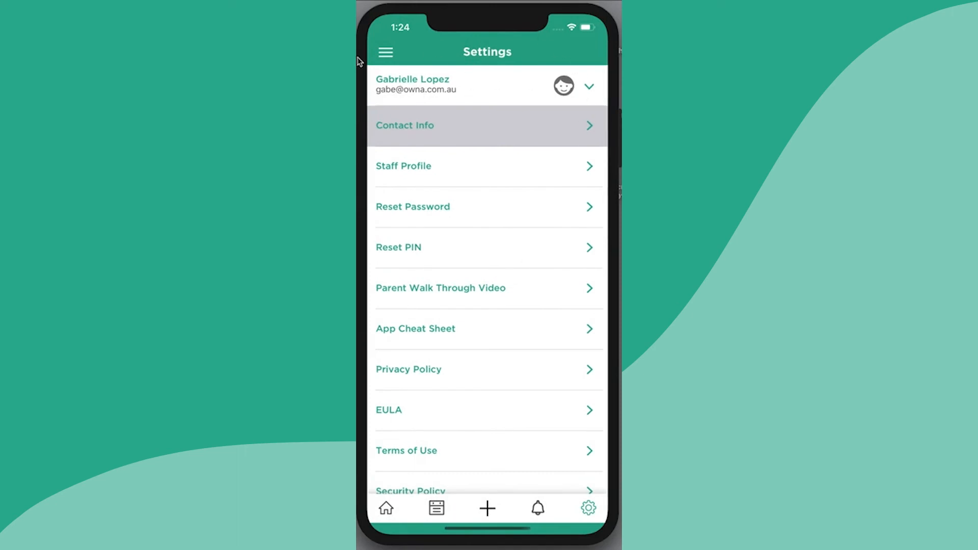
mouse_move(382, 96)
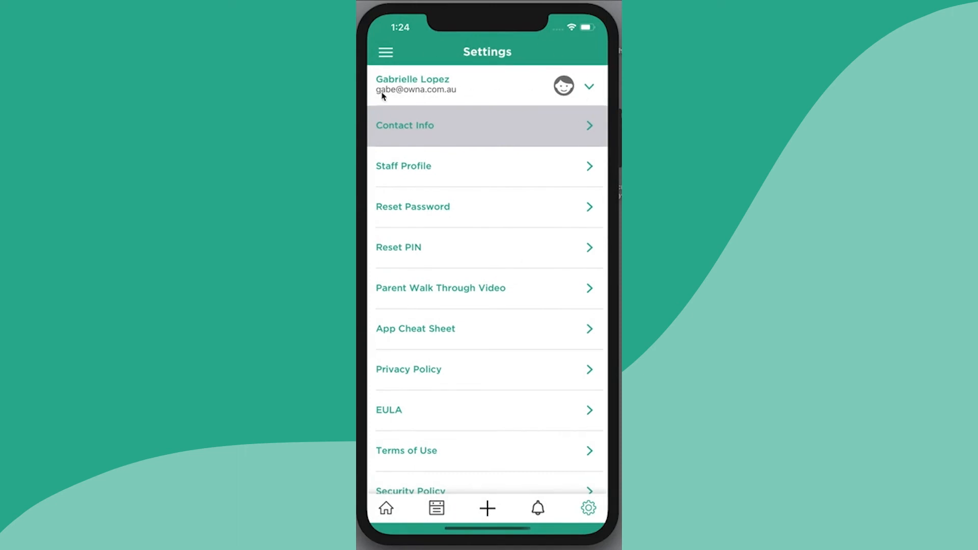